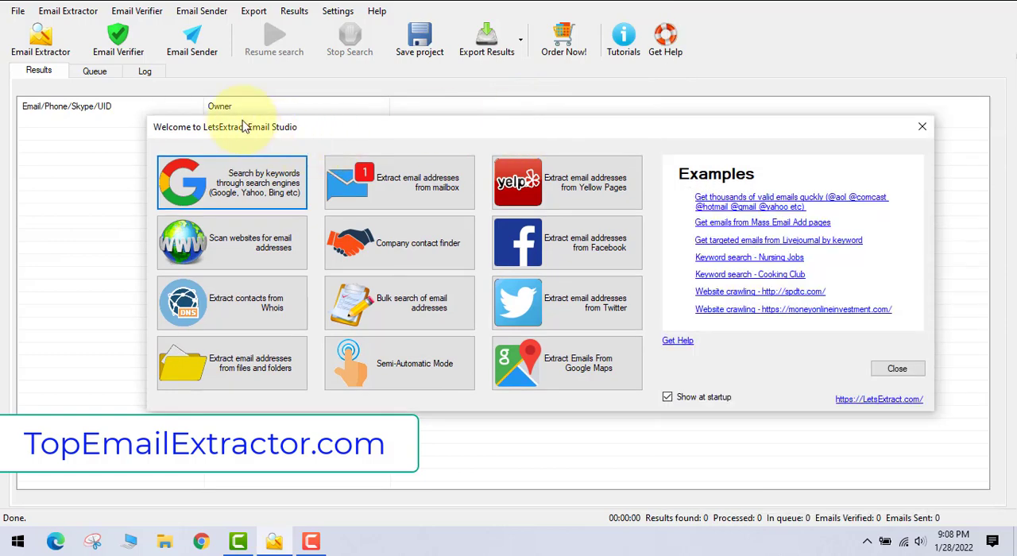
# Preview the search-engine keyword extraction setup with United States as country, then dismiss it.
pyautogui.click(231, 183)
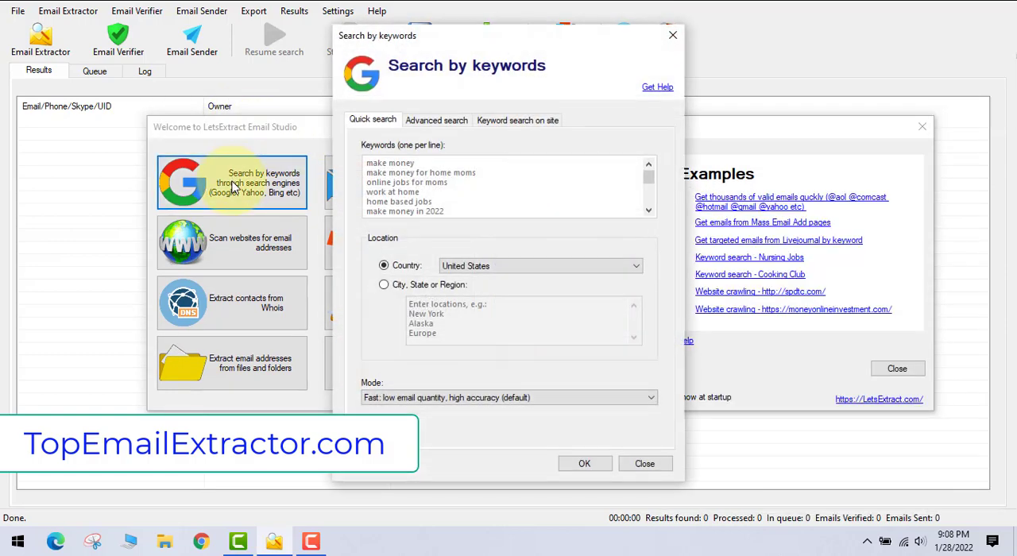
pyautogui.moveTo(600, 286)
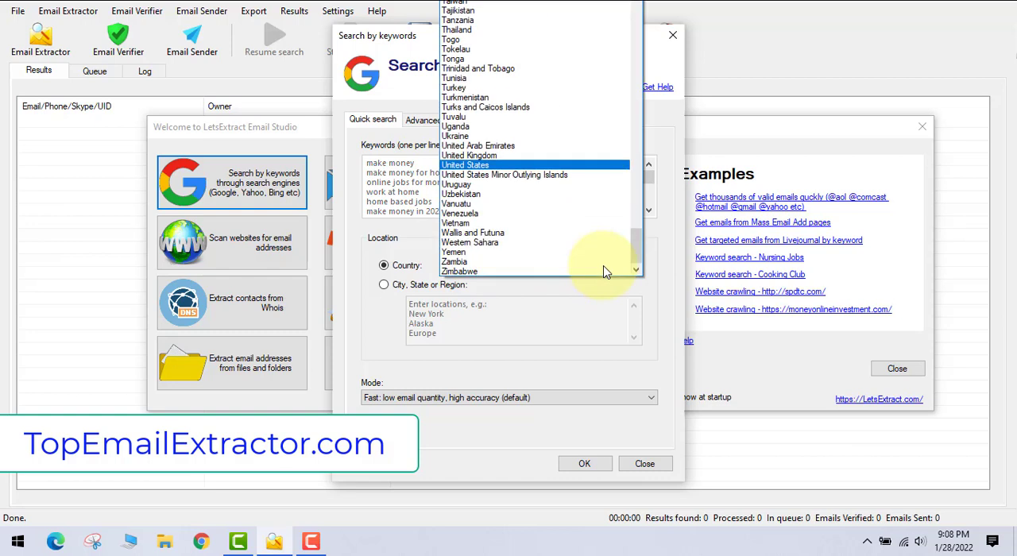
pyautogui.click(465, 164)
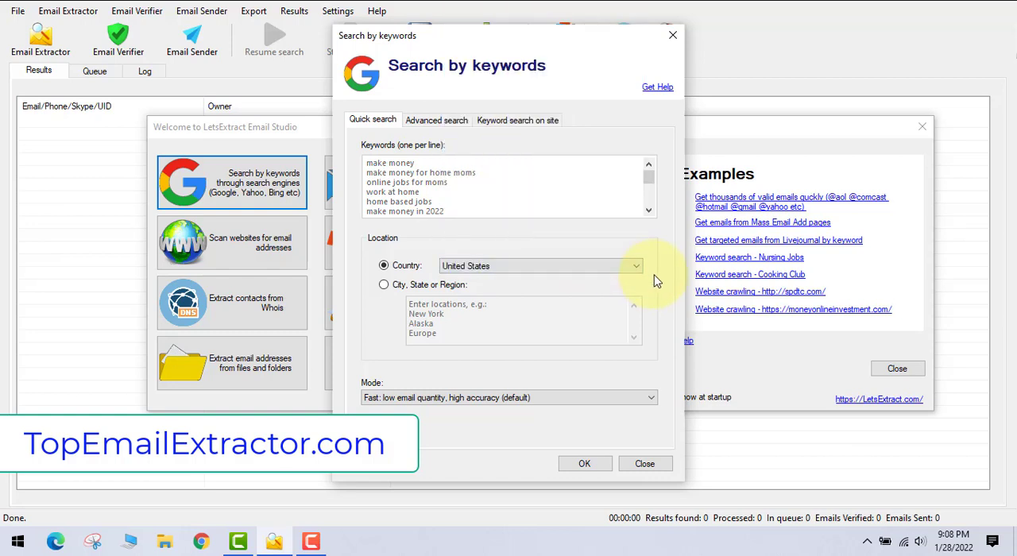
pyautogui.click(645, 463)
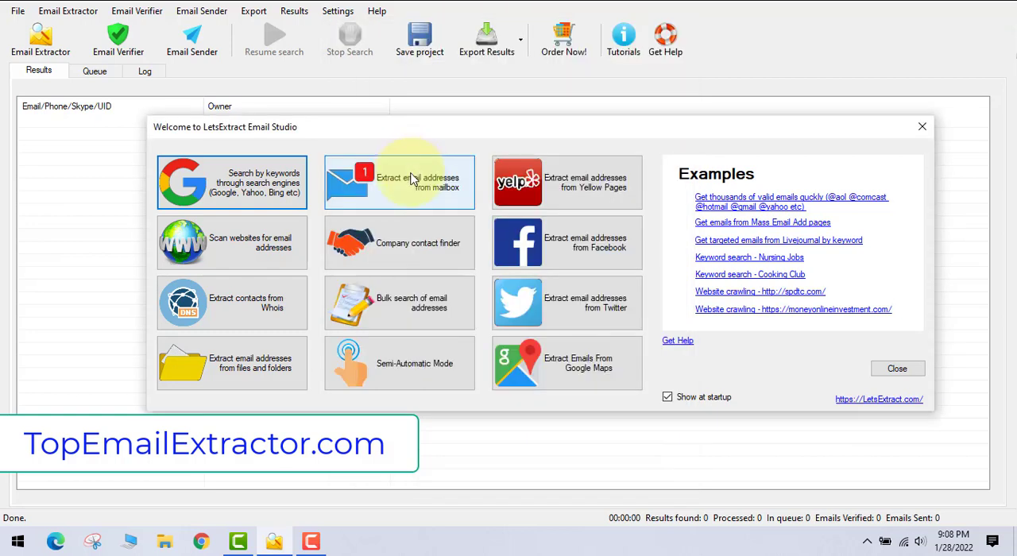
# Look at the mailbox extraction and Yelp search setups, then close them.
pyautogui.click(399, 182)
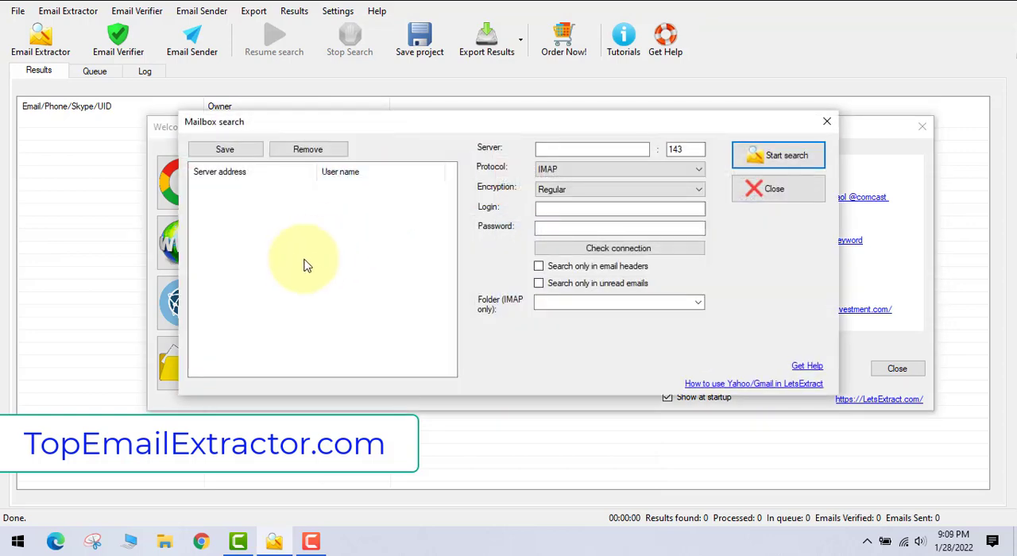
pyautogui.moveTo(488, 215)
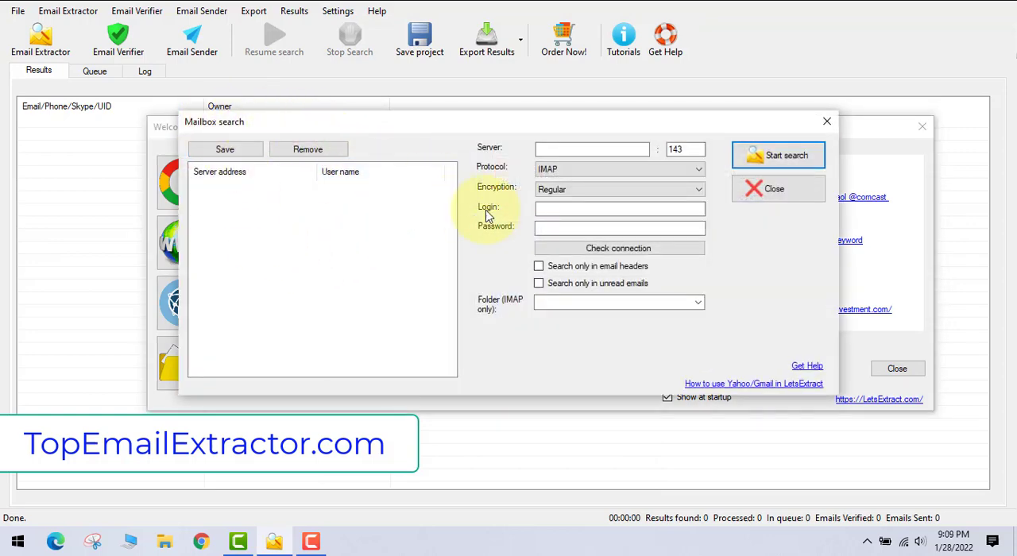
pyautogui.moveTo(781, 303)
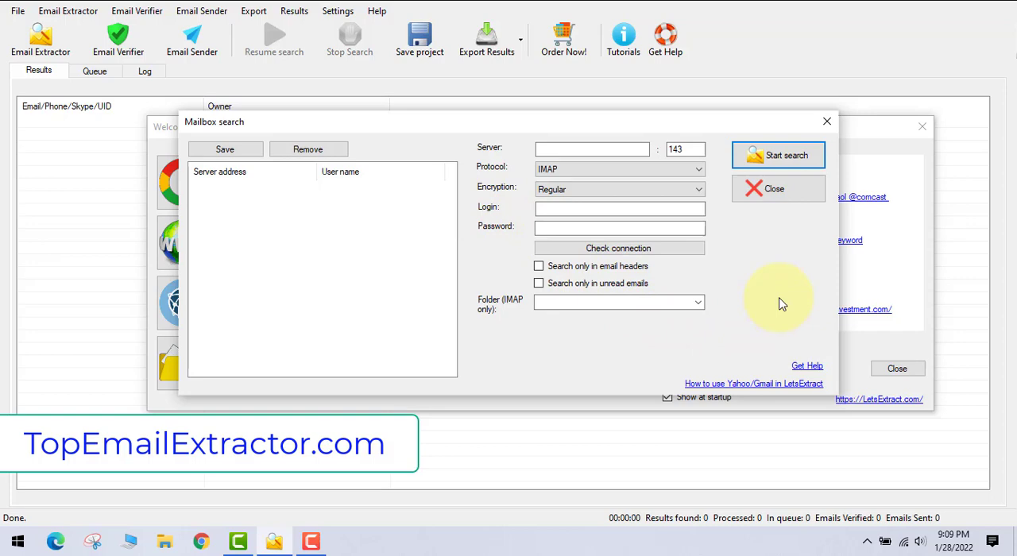
pyautogui.moveTo(832, 163)
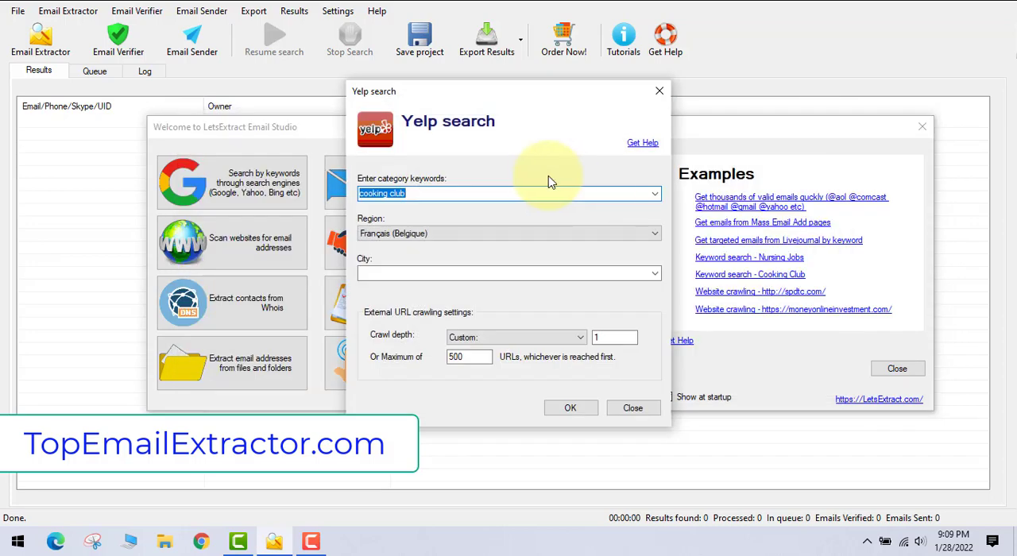
pyautogui.moveTo(450, 169)
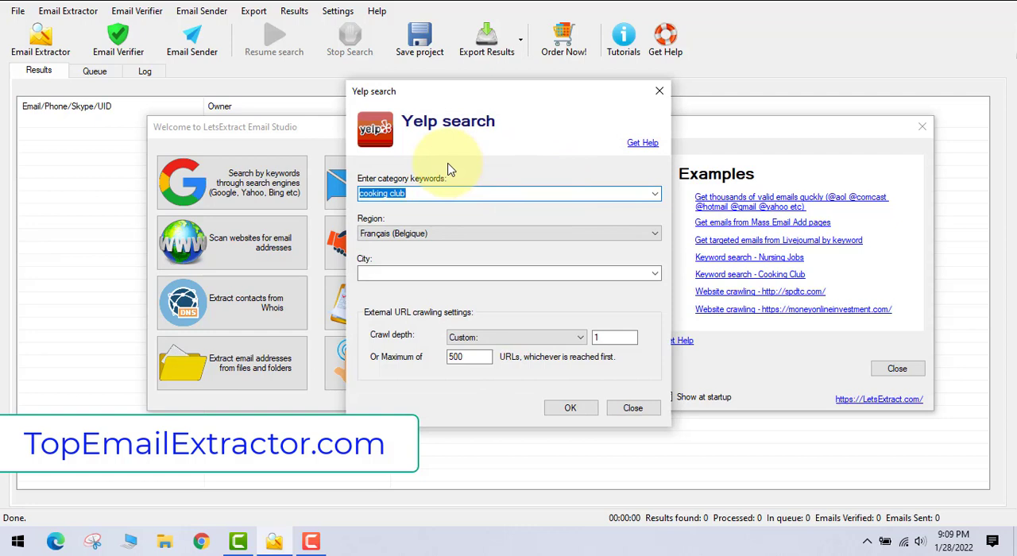
pyautogui.moveTo(460, 180)
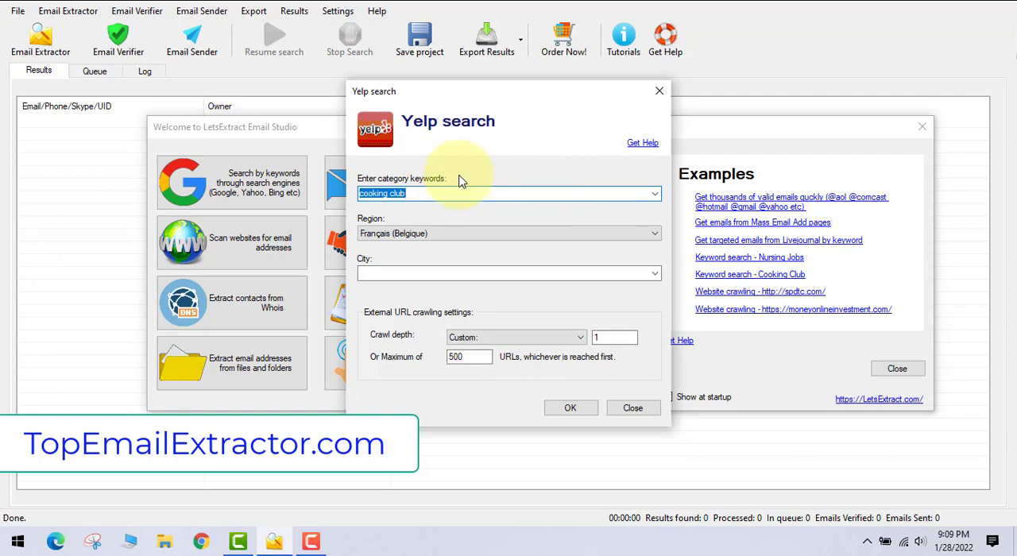
pyautogui.click(652, 232)
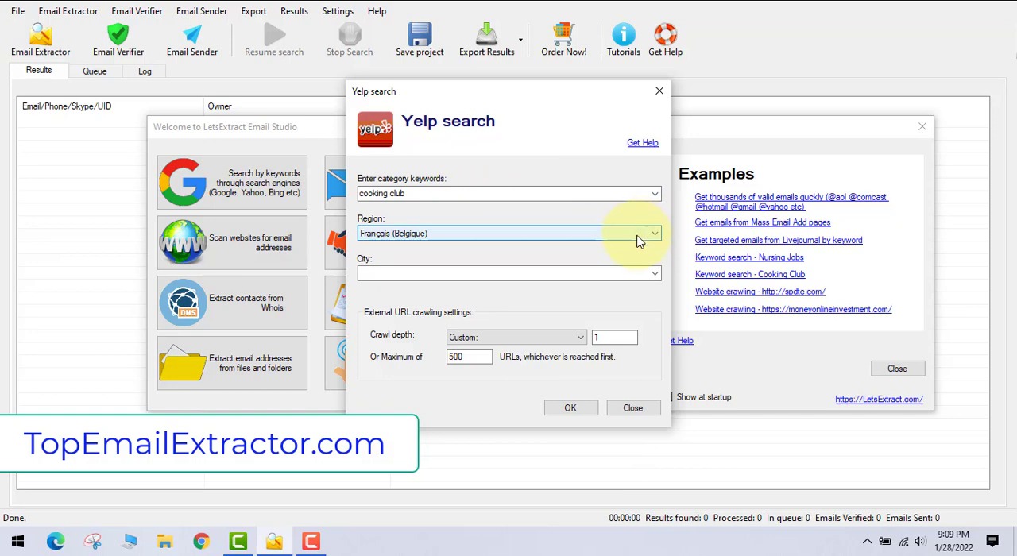
pyautogui.click(632, 407)
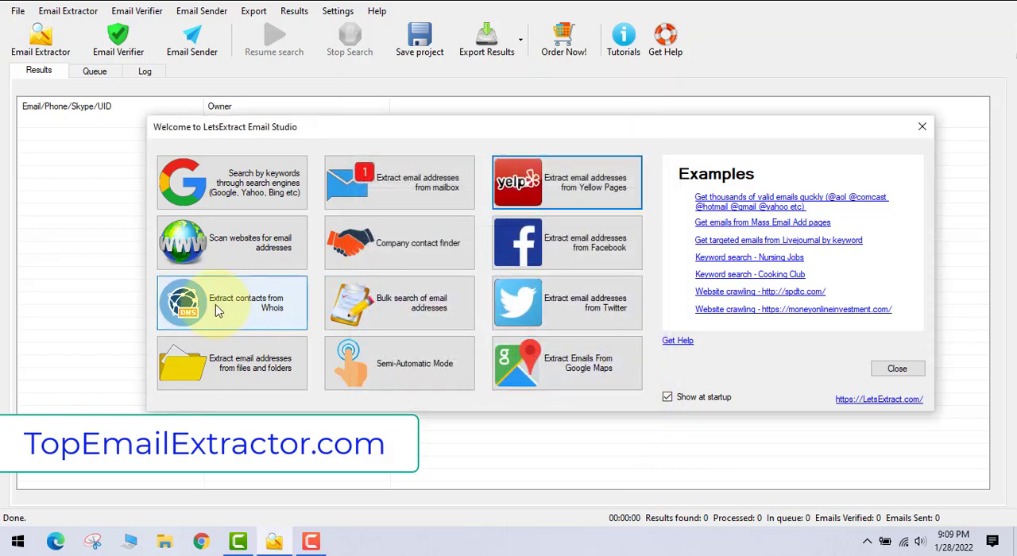
# Open and close the website crawler, then launch the Facebook email extraction browser.
pyautogui.click(230, 242)
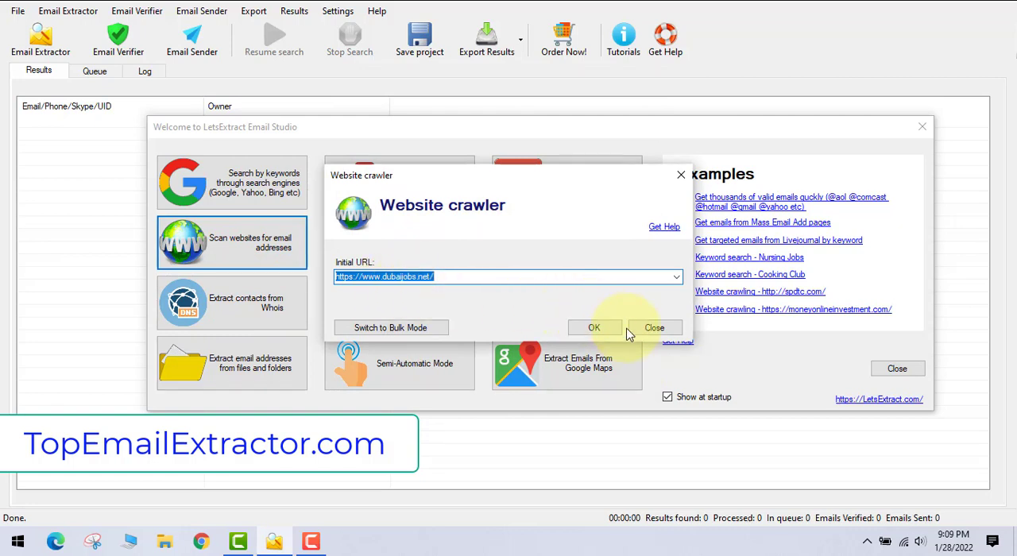
pyautogui.moveTo(655, 328)
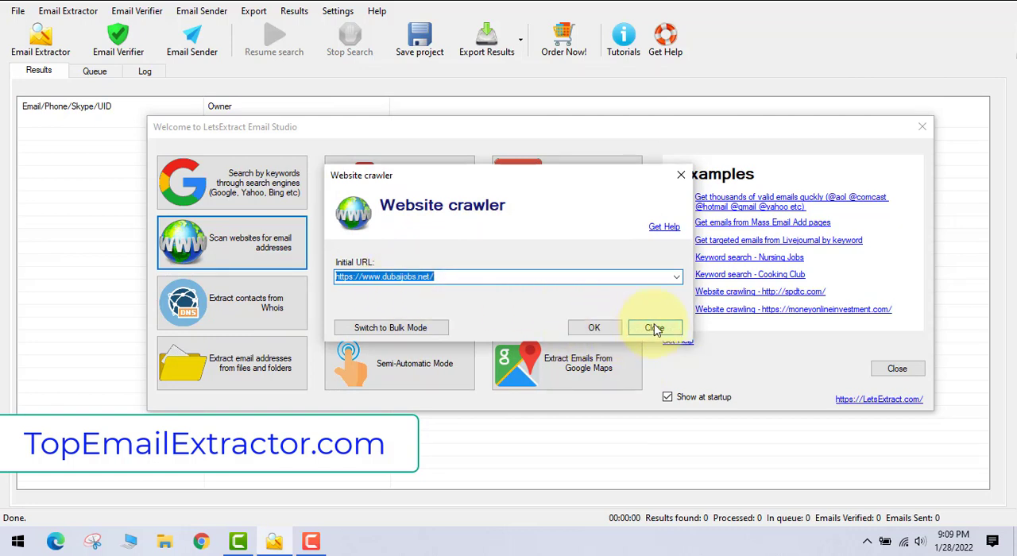
pyautogui.click(655, 328)
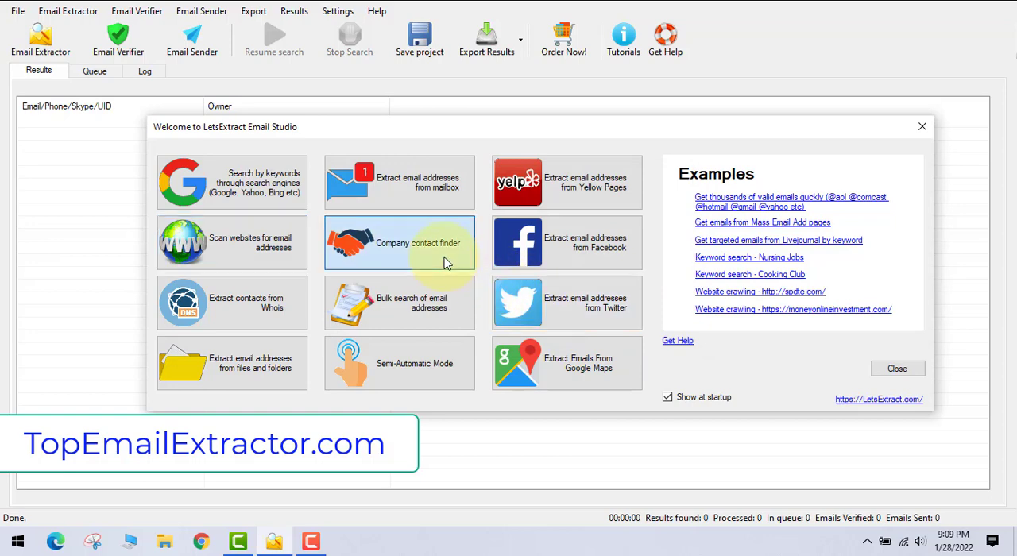
pyautogui.click(399, 242)
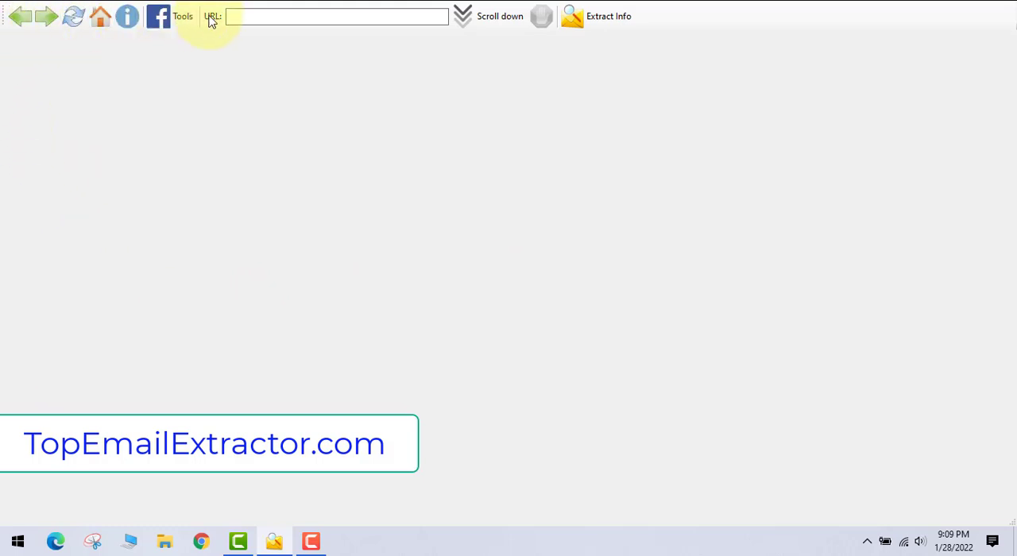
# Open the additional Facebook tools, then the Google Maps email extractor tile.
pyautogui.click(181, 16)
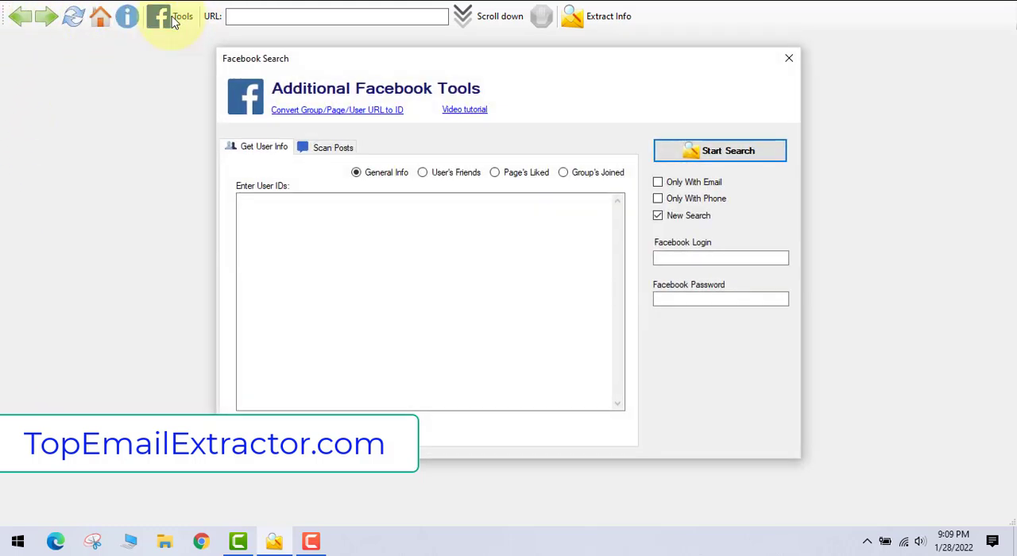
pyautogui.moveTo(579, 196)
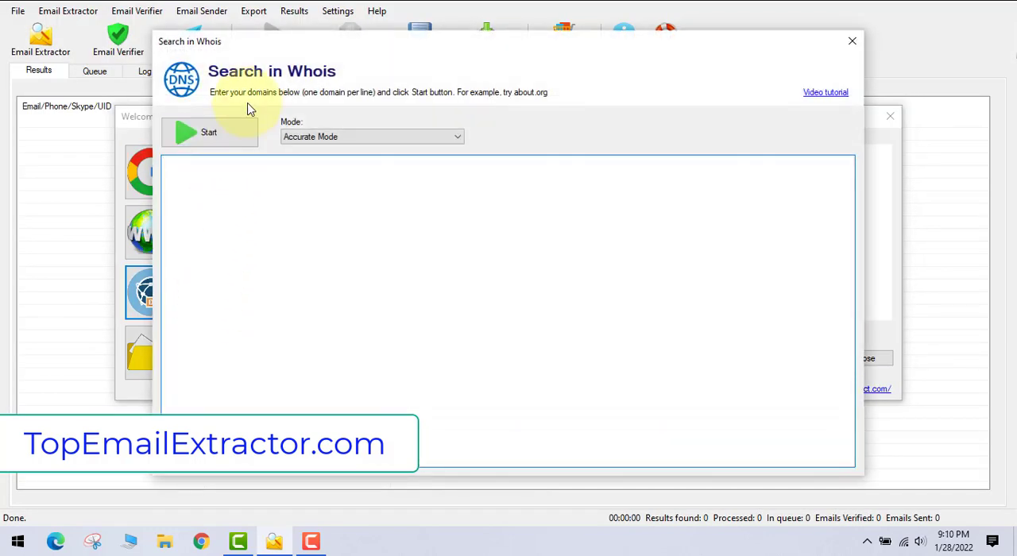
pyautogui.moveTo(582, 107)
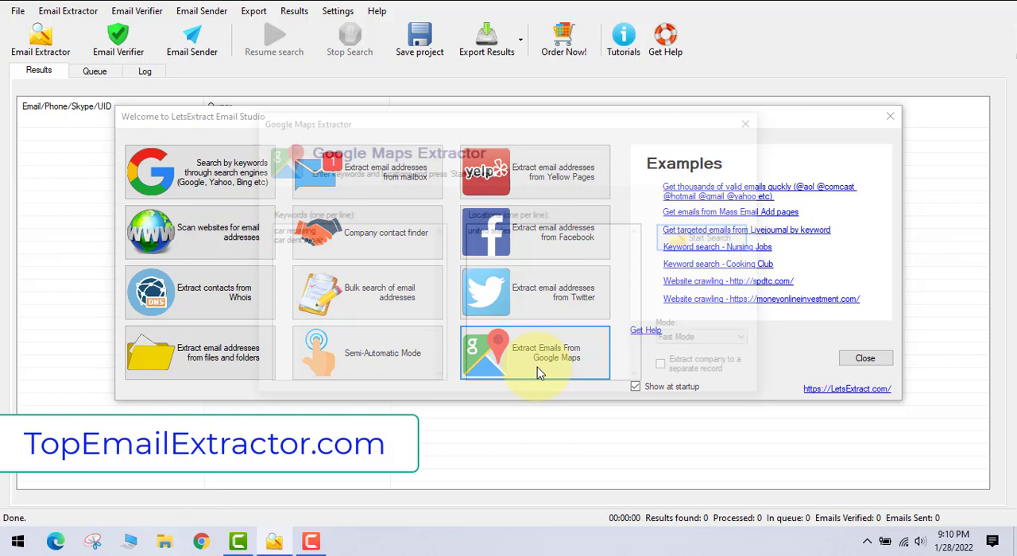
pyautogui.click(533, 353)
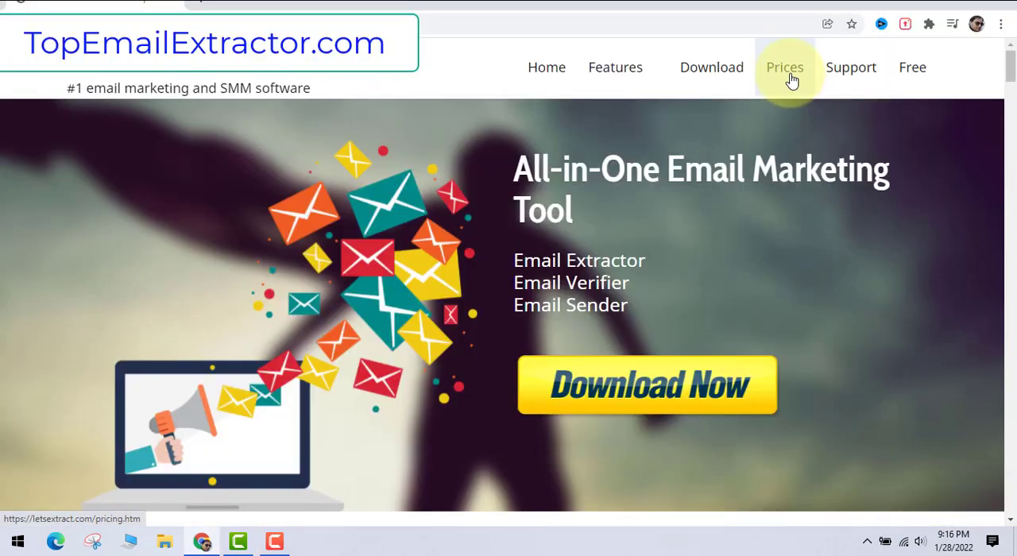
# Scroll the LetsExtract site down to the Ultimate, Pro and Basic plan cards.
pyautogui.scroll(-3)
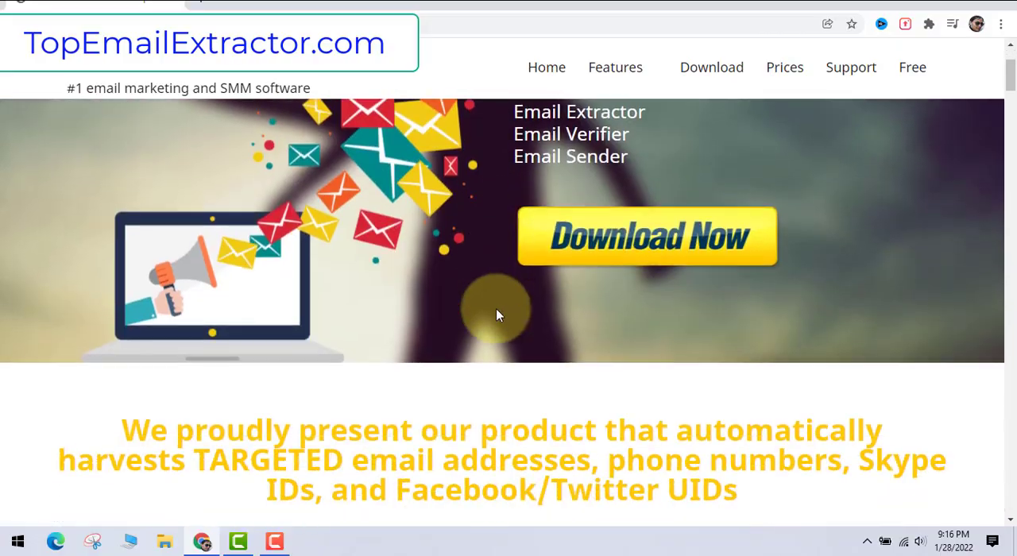
pyautogui.scroll(-3)
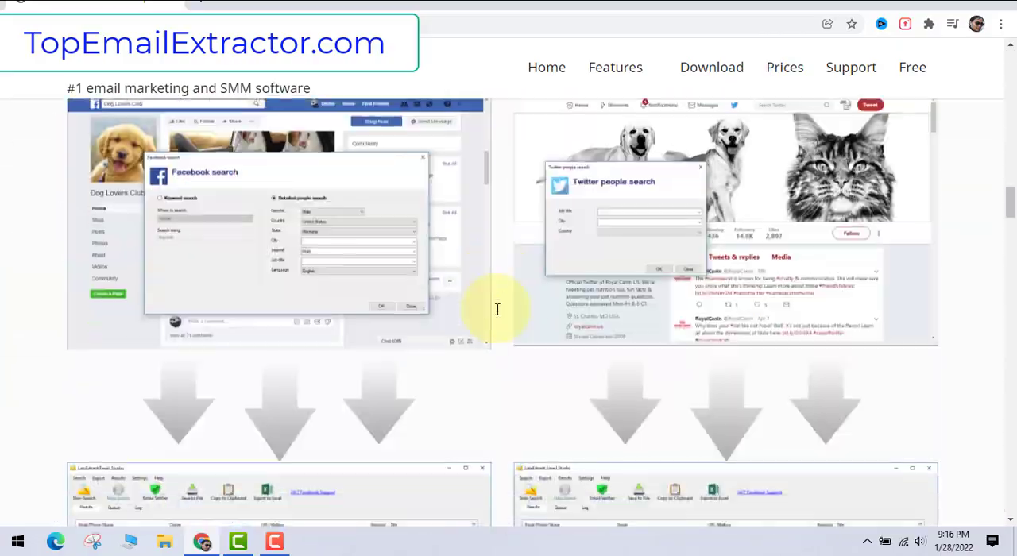
pyautogui.scroll(-3)
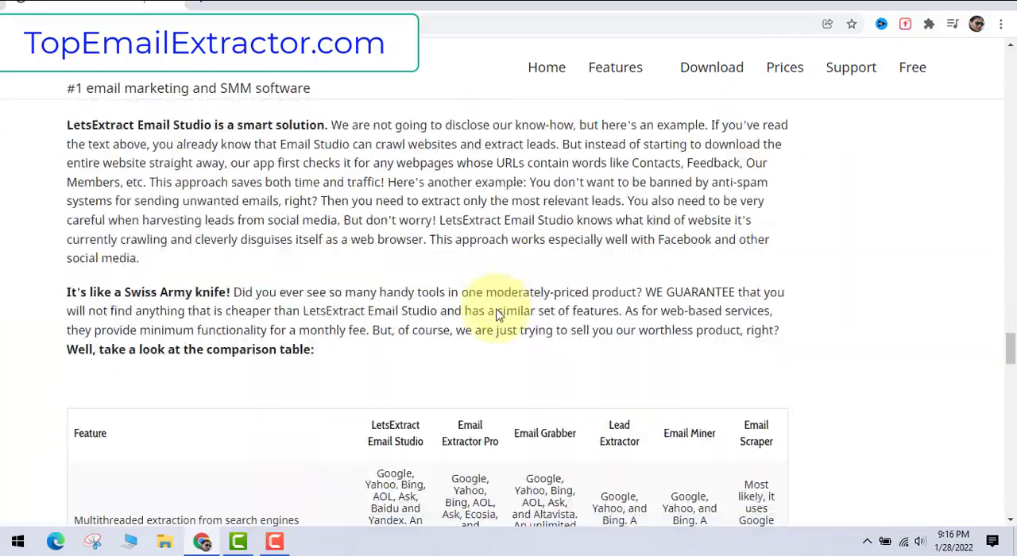
pyautogui.scroll(-3)
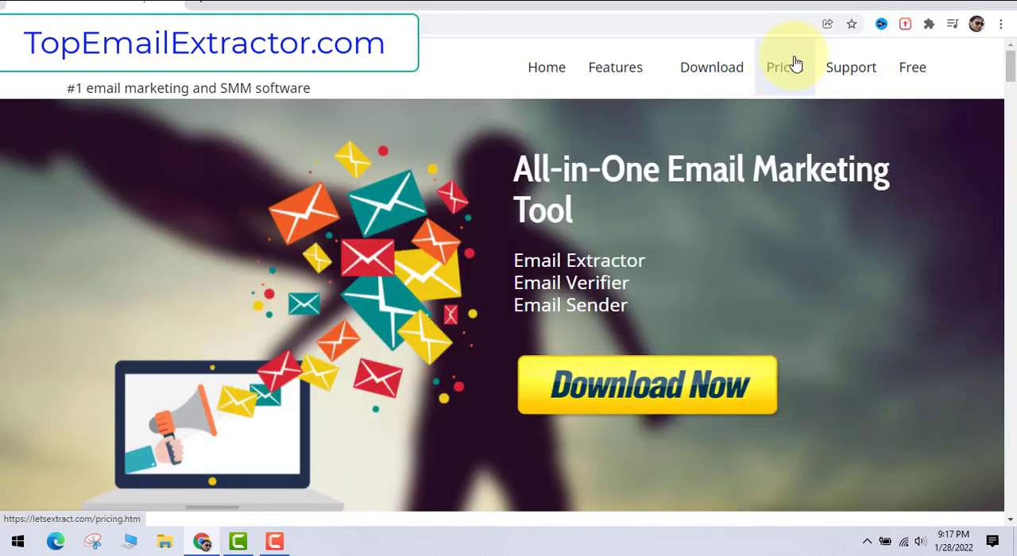
pyautogui.moveTo(448, 77)
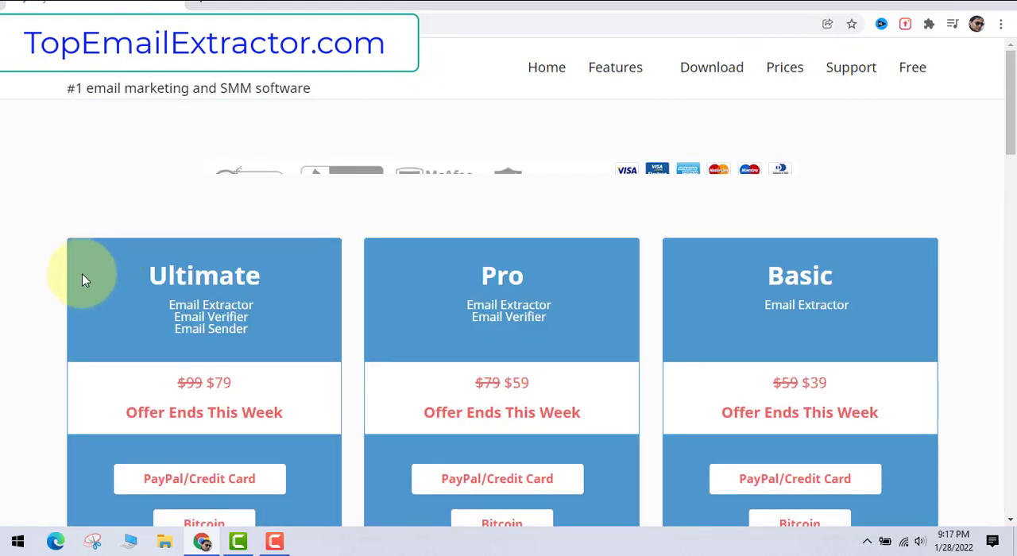
pyautogui.scroll(-3)
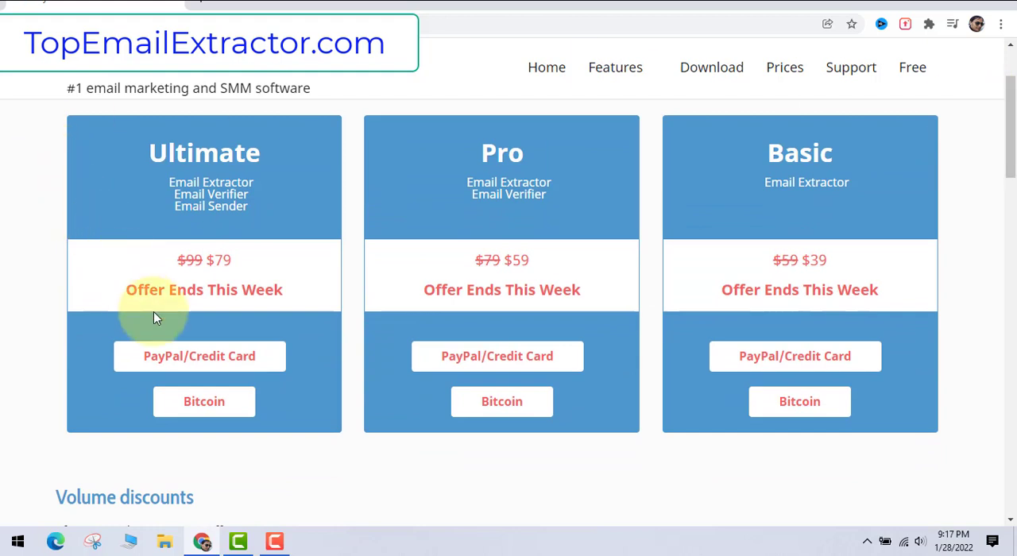
pyautogui.moveTo(211, 357)
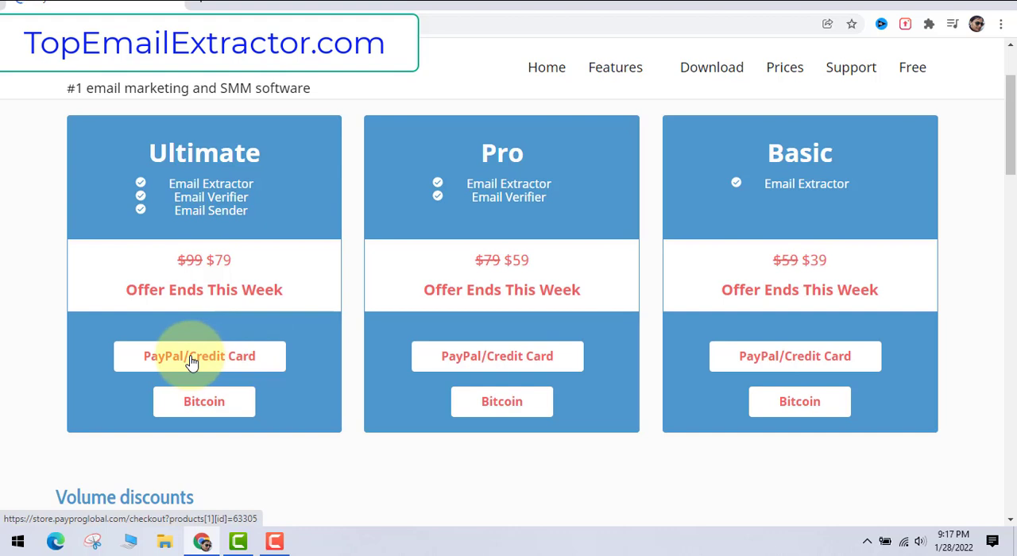
# Start the Ultimate plan order with Credit/Debit Card payment and highlight the 79.00 USD price.
pyautogui.click(198, 356)
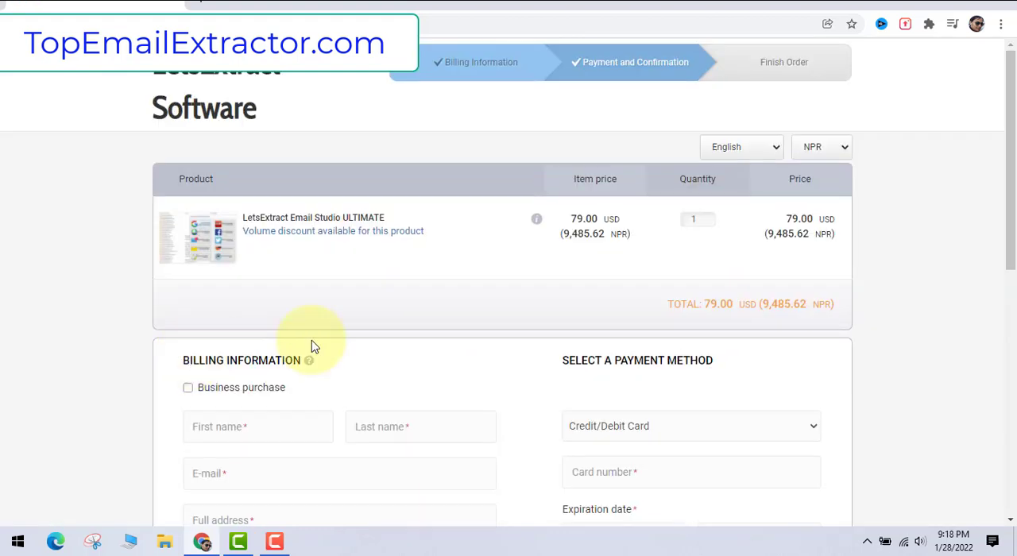
pyautogui.scroll(-3)
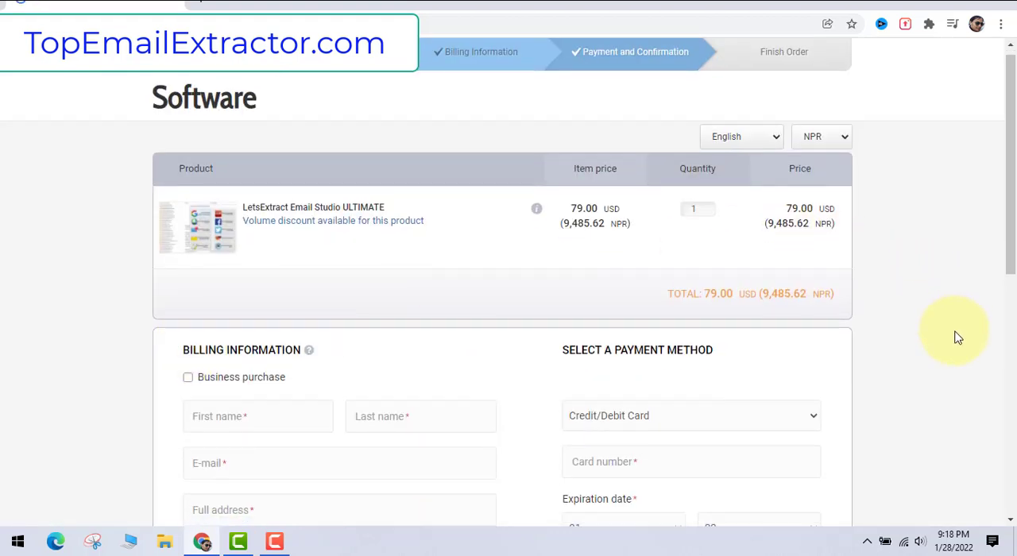
pyautogui.click(690, 416)
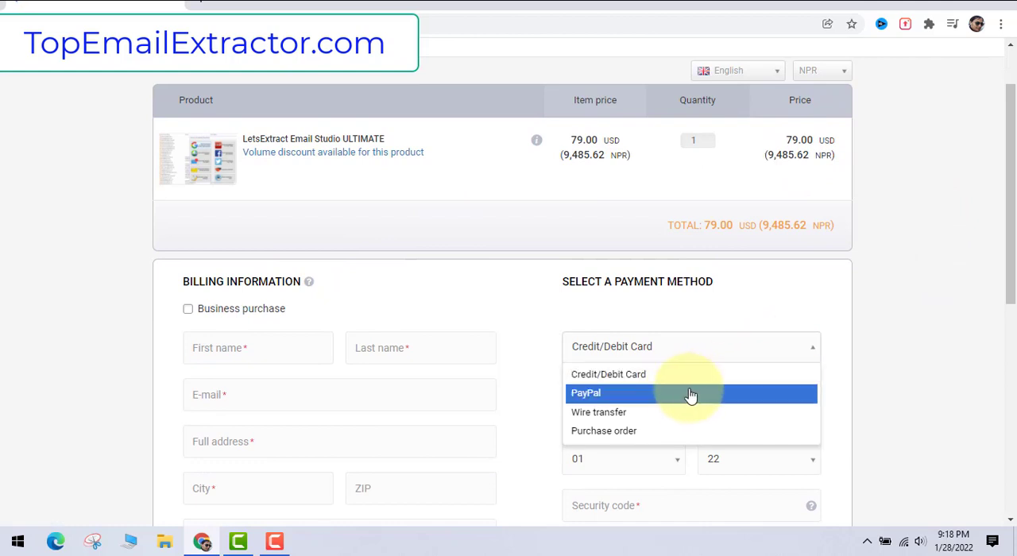
pyautogui.moveTo(686, 388)
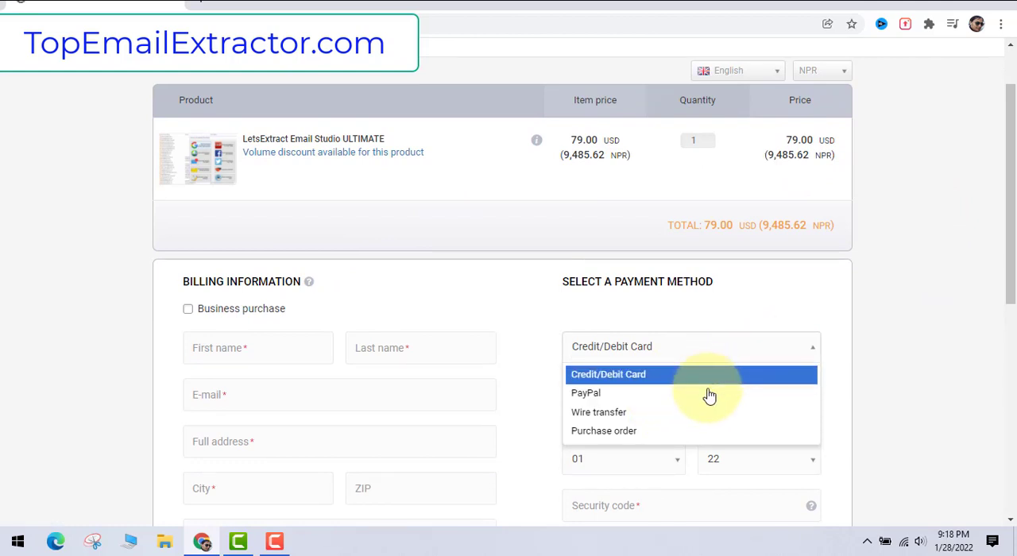
pyautogui.click(609, 374)
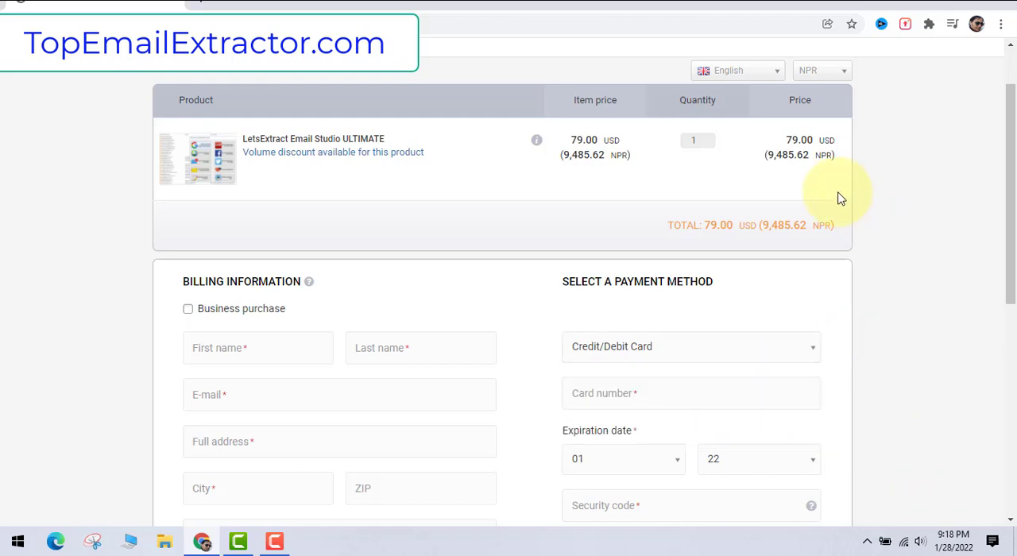
pyautogui.doubleClick(800, 140)
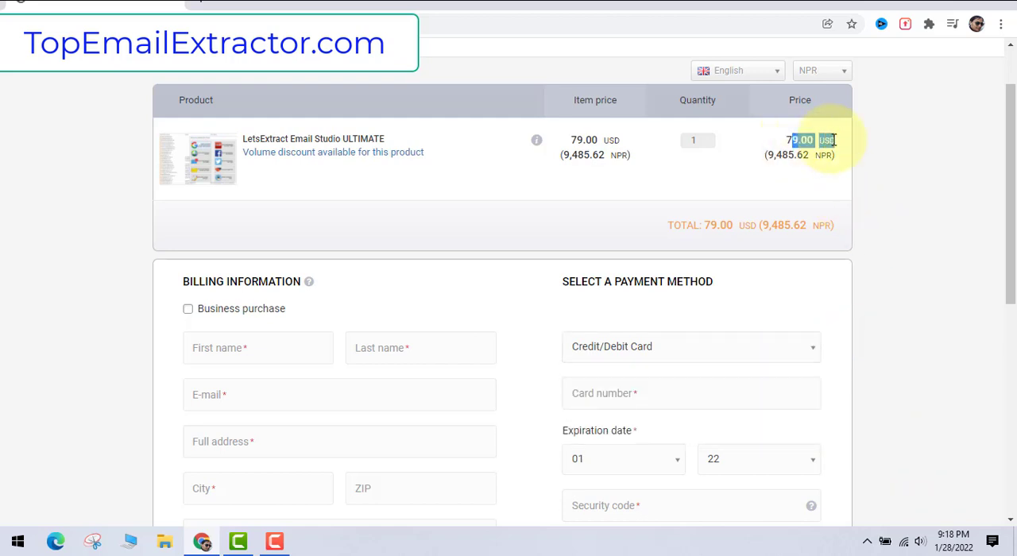
pyautogui.scroll(-3)
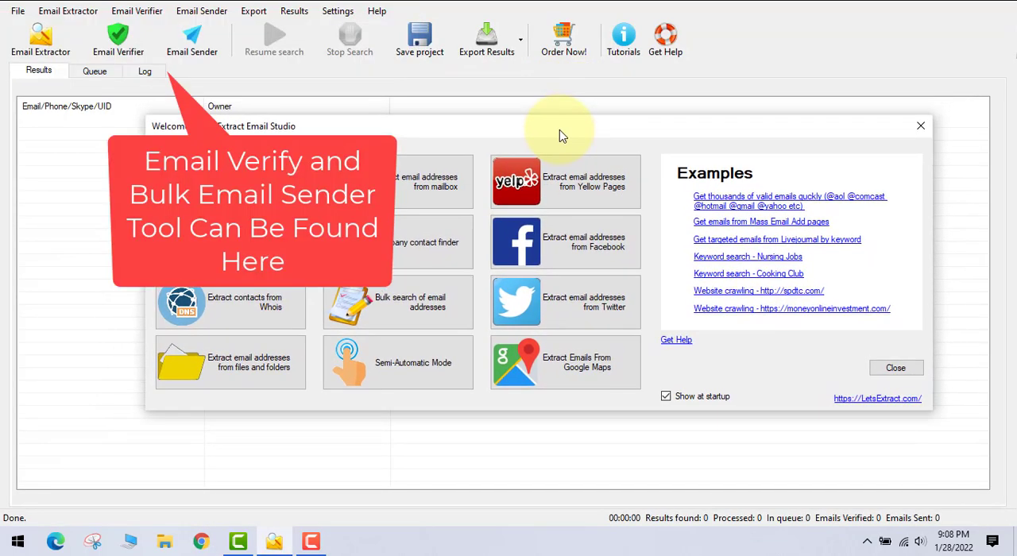
pyautogui.moveTo(570, 248)
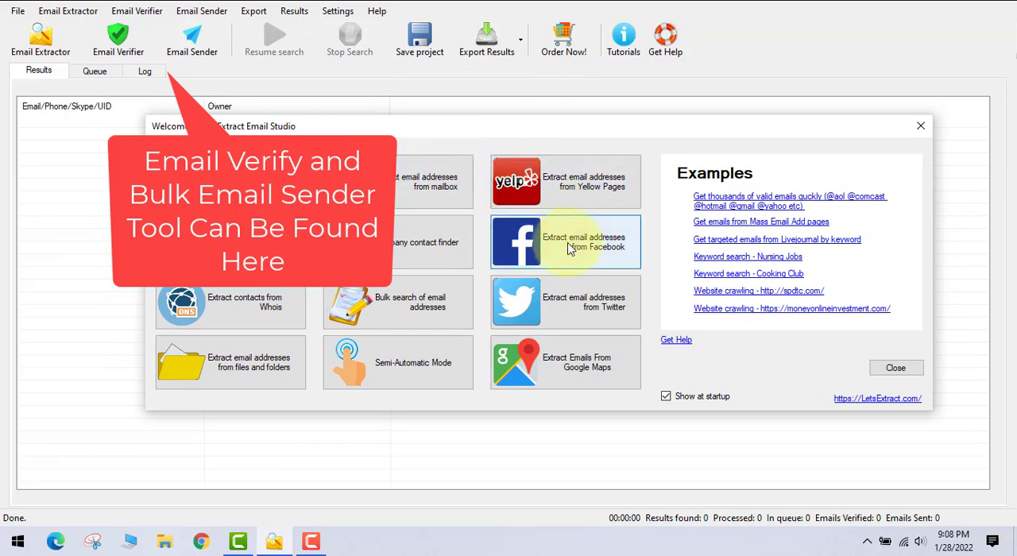